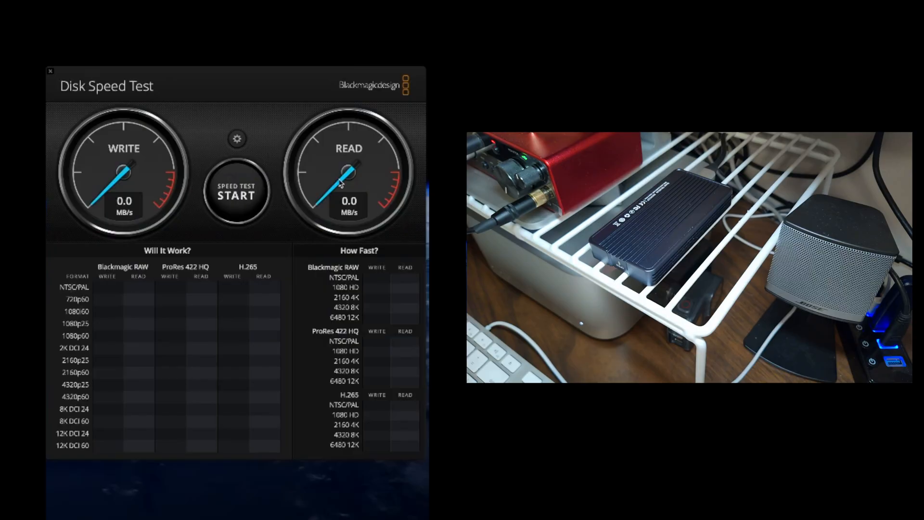
{"action": "mouse_move", "coordinate": [289, 123]}
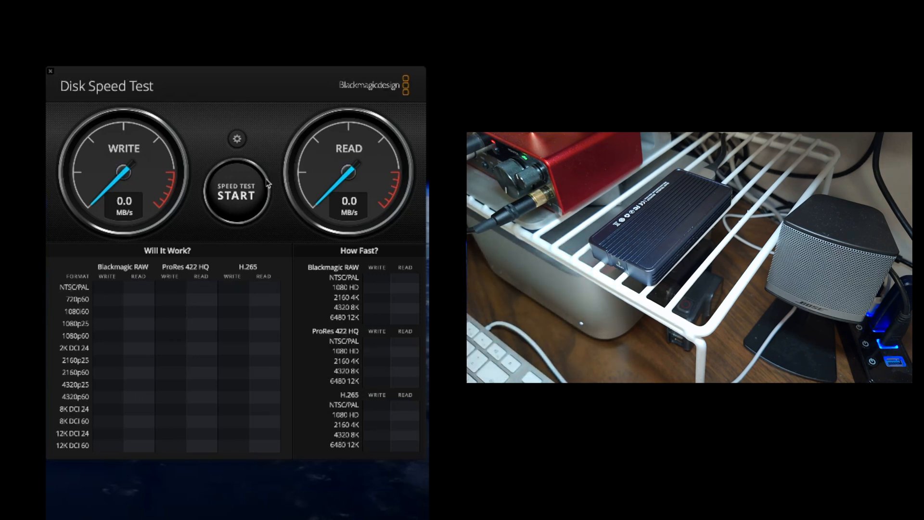
Run a speed test pass measuring about 2600.4 MB/s write and 2542.4 MB/s read.
{"action": "left_click", "coordinate": [236, 191]}
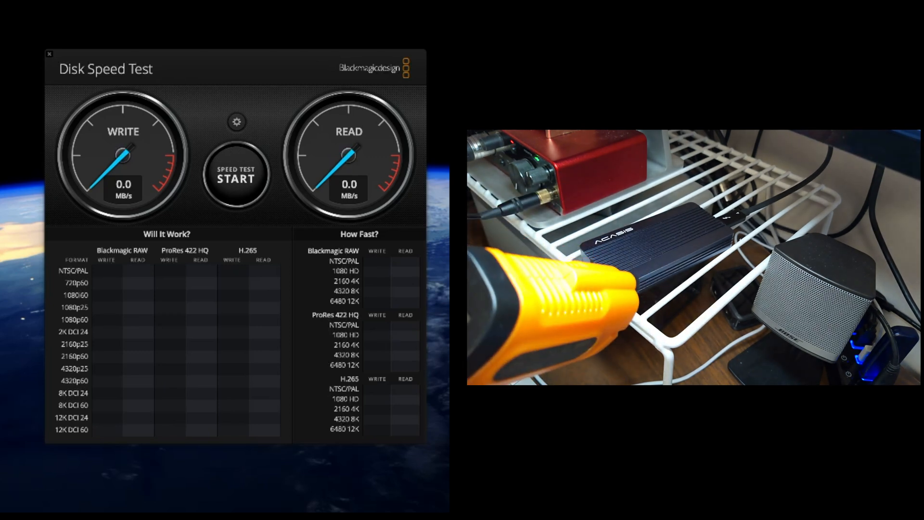
{"action": "left_click", "coordinate": [236, 177]}
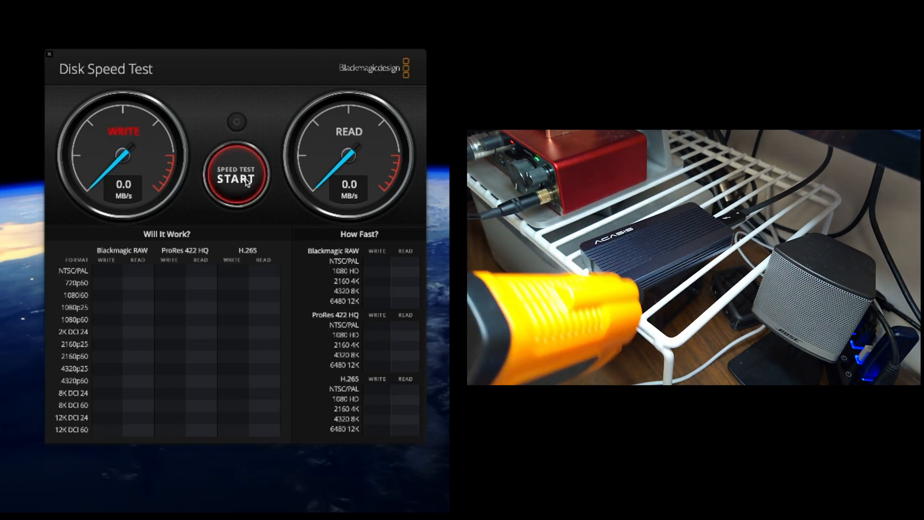
{"action": "left_click", "coordinate": [237, 177]}
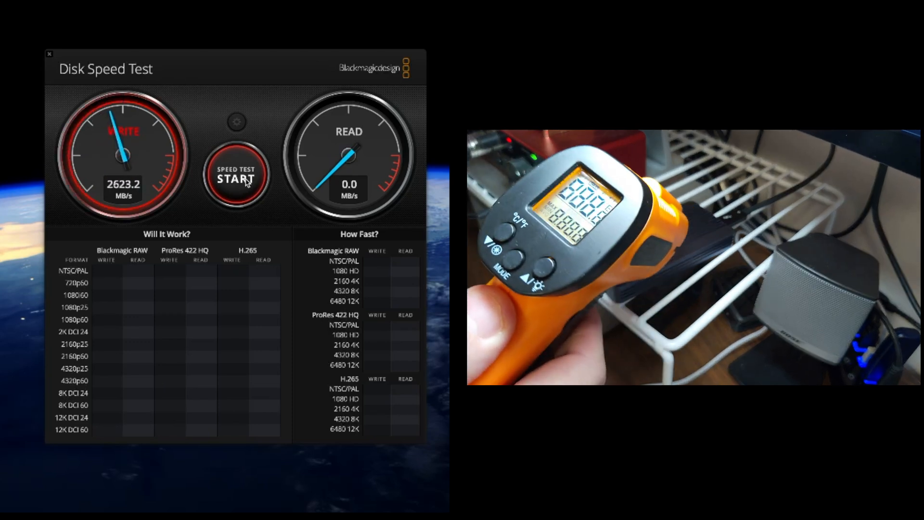
{"action": "left_click", "coordinate": [237, 177]}
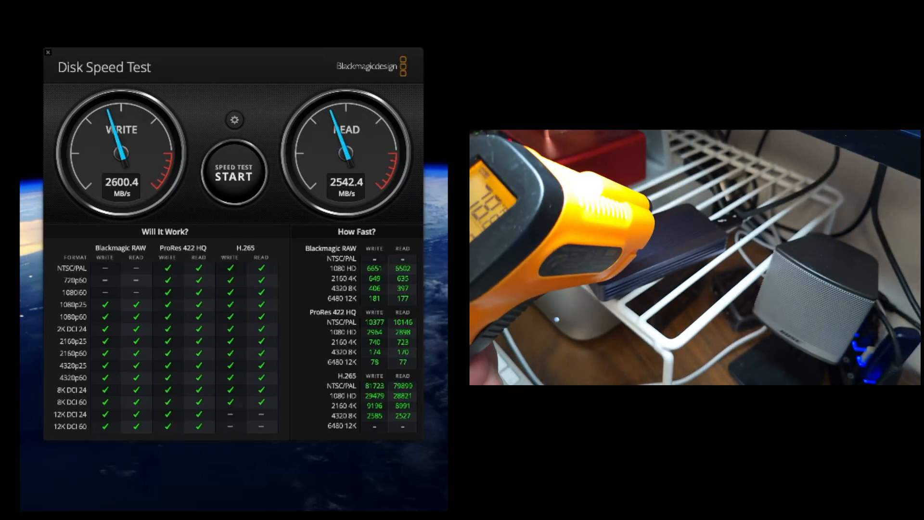
Start another benchmark run with the START button.
{"action": "left_click", "coordinate": [233, 174]}
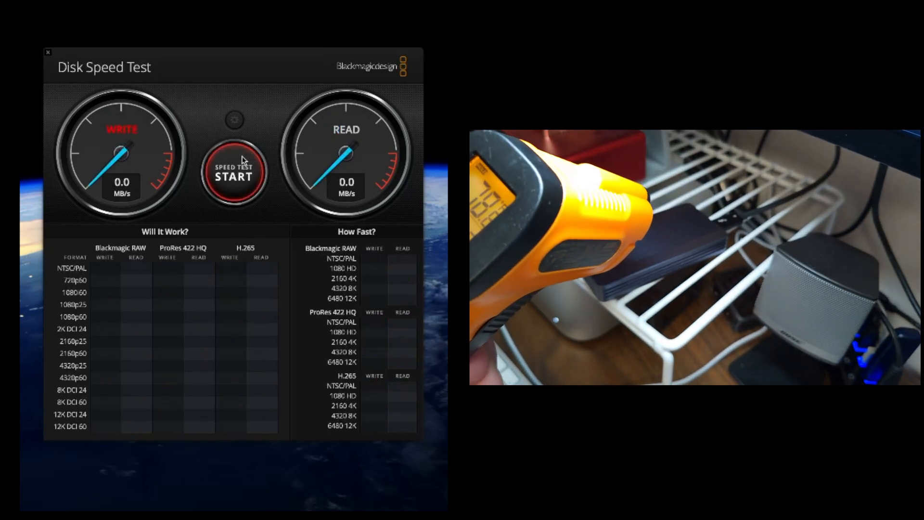